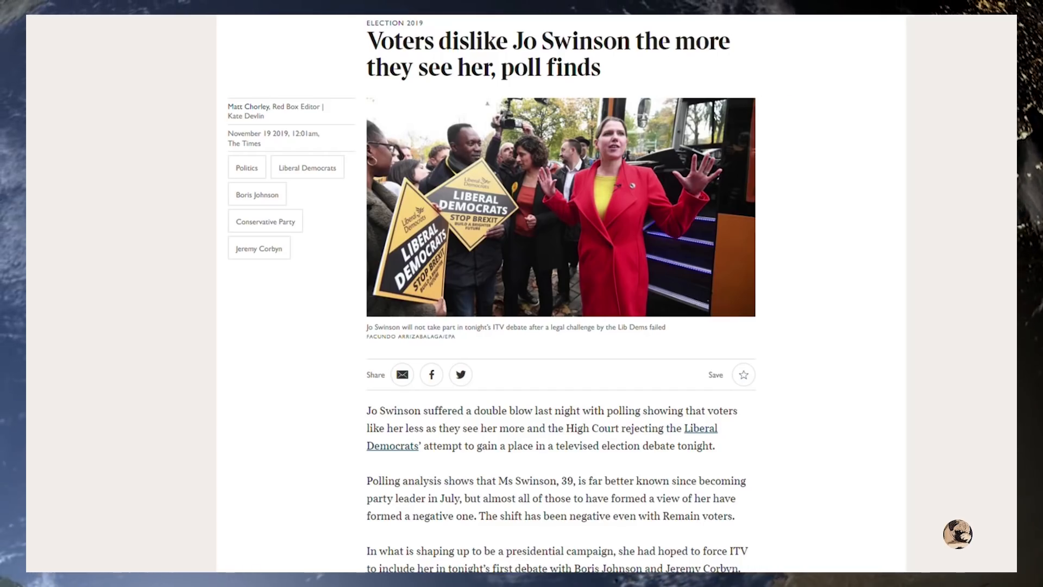
scroll(down, 3)
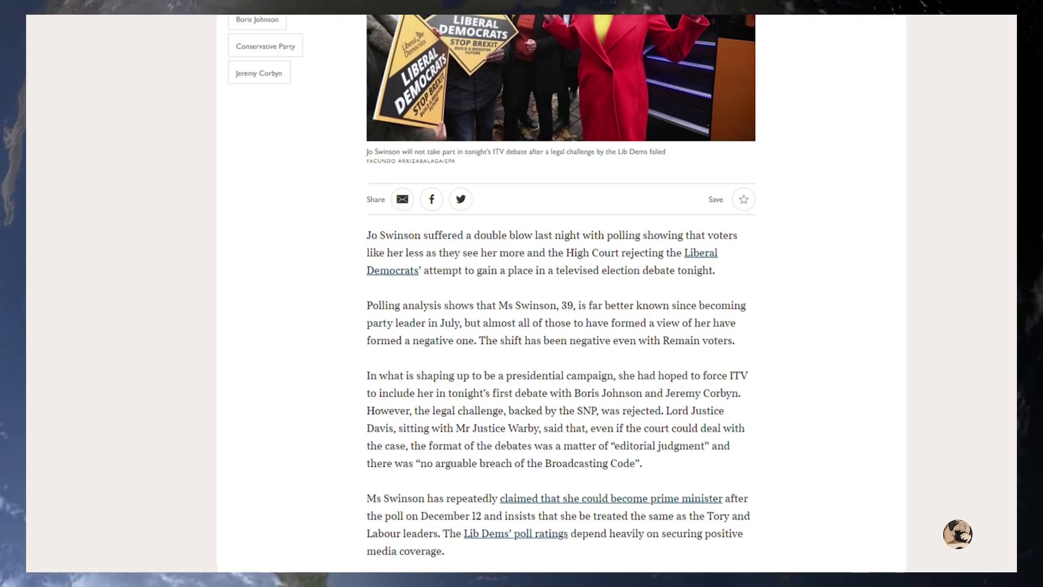
scroll(down, 3)
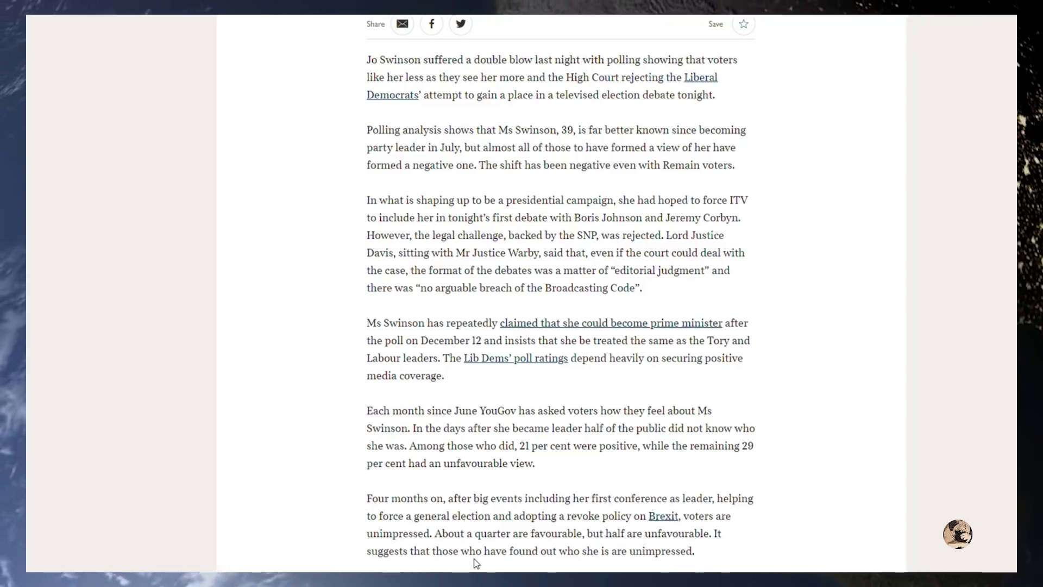
scroll(down, 3)
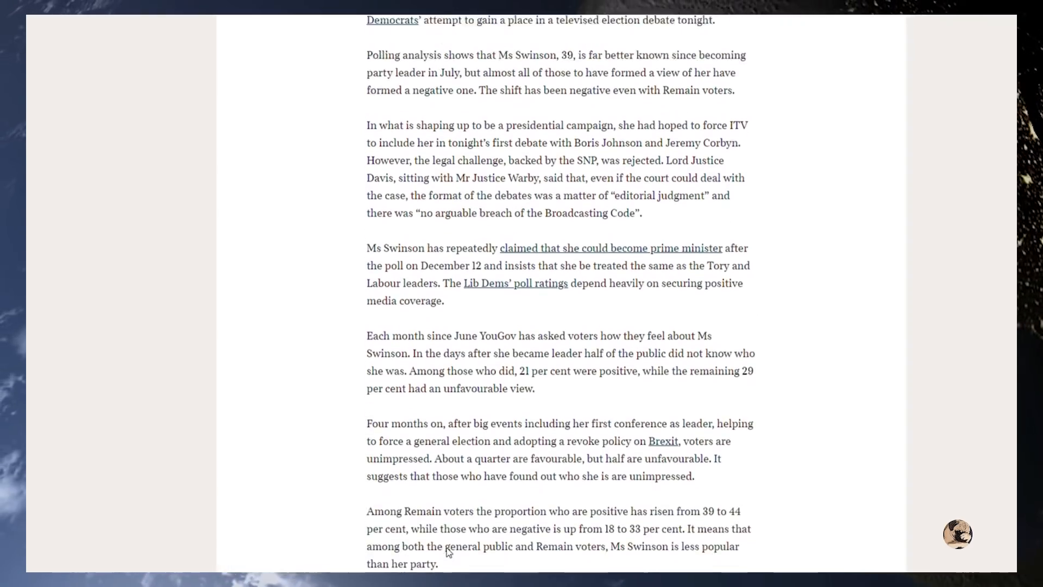
scroll(up, 3)
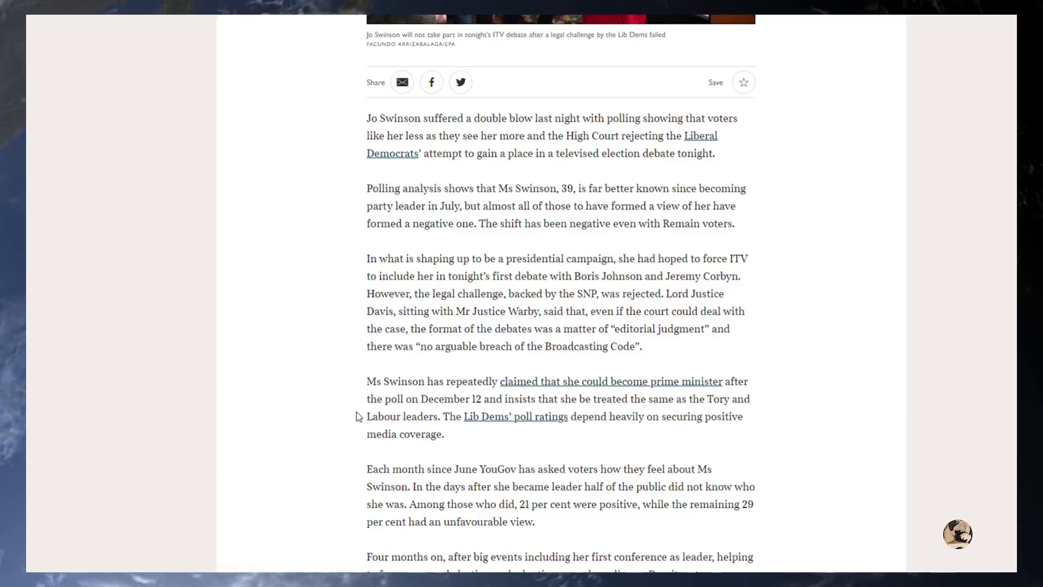
mouse_move(364, 382)
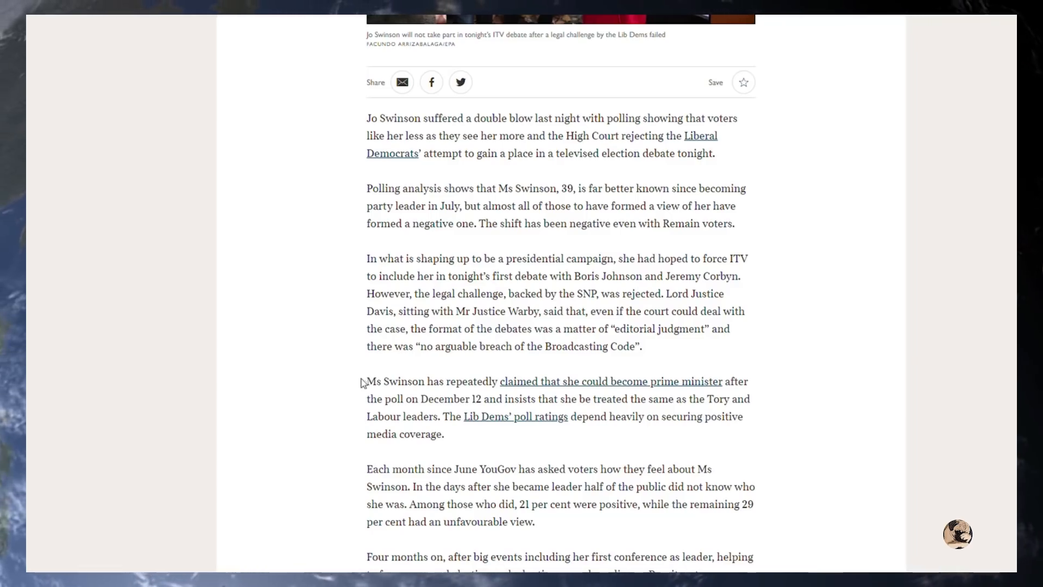
scroll(down, 3)
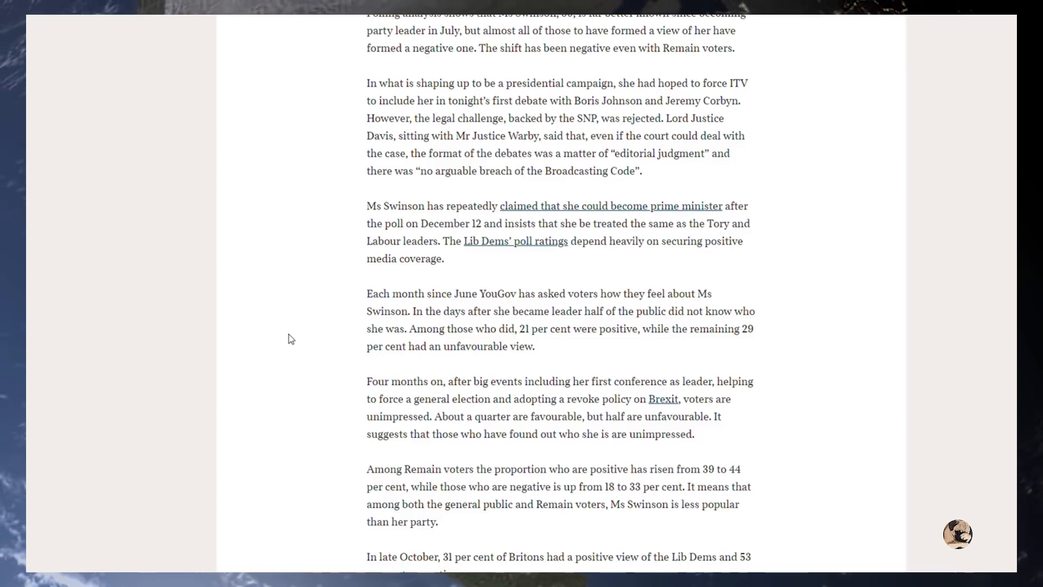
scroll(down, 3)
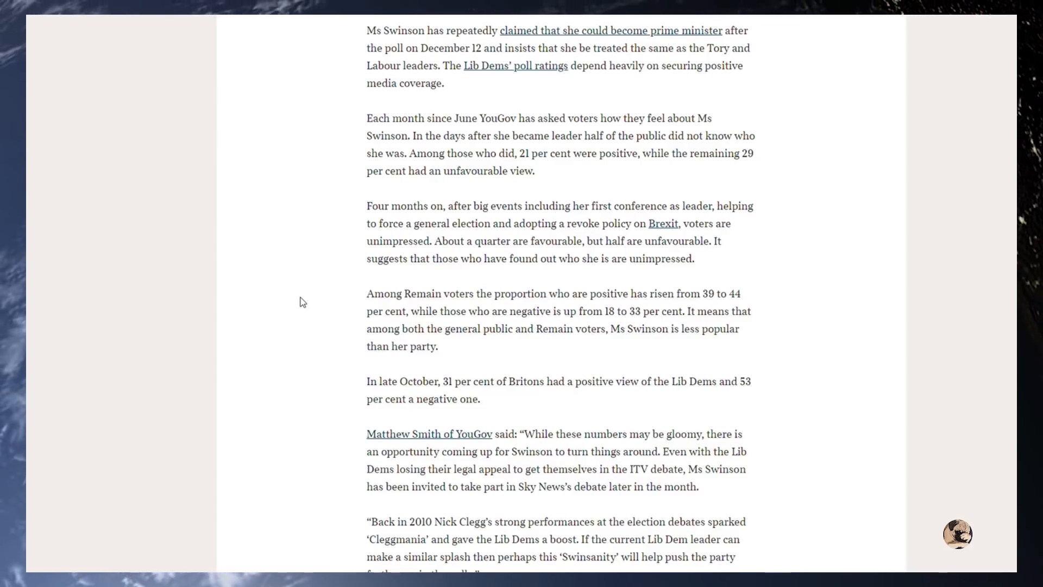
scroll(down, 3)
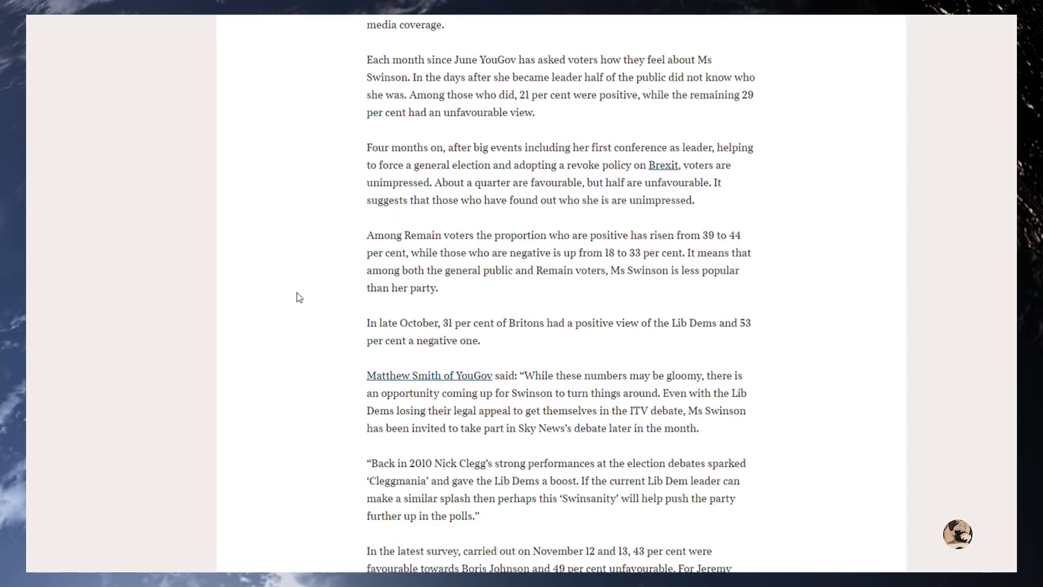
scroll(down, 3)
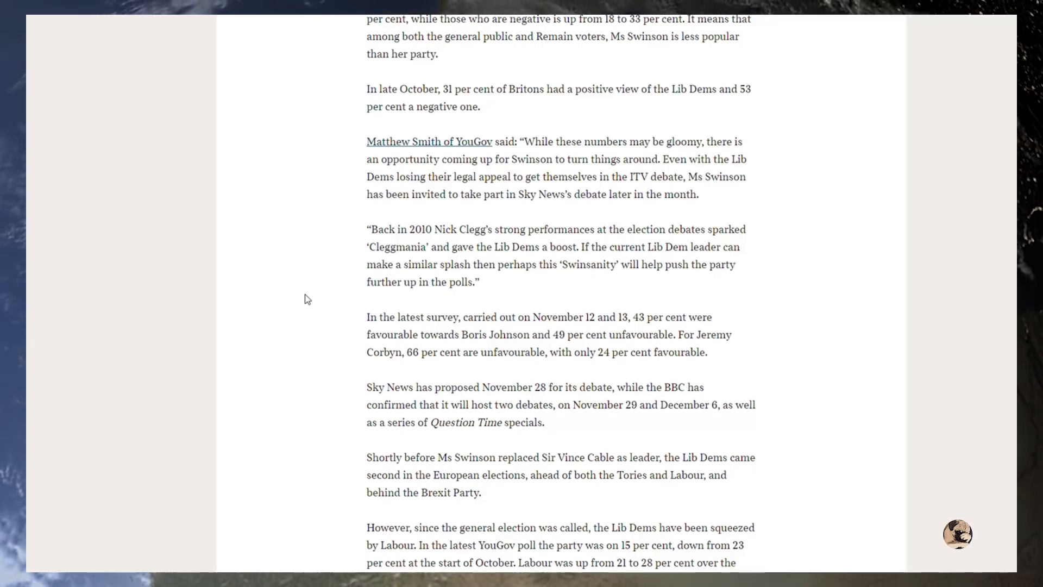
scroll(down, 3)
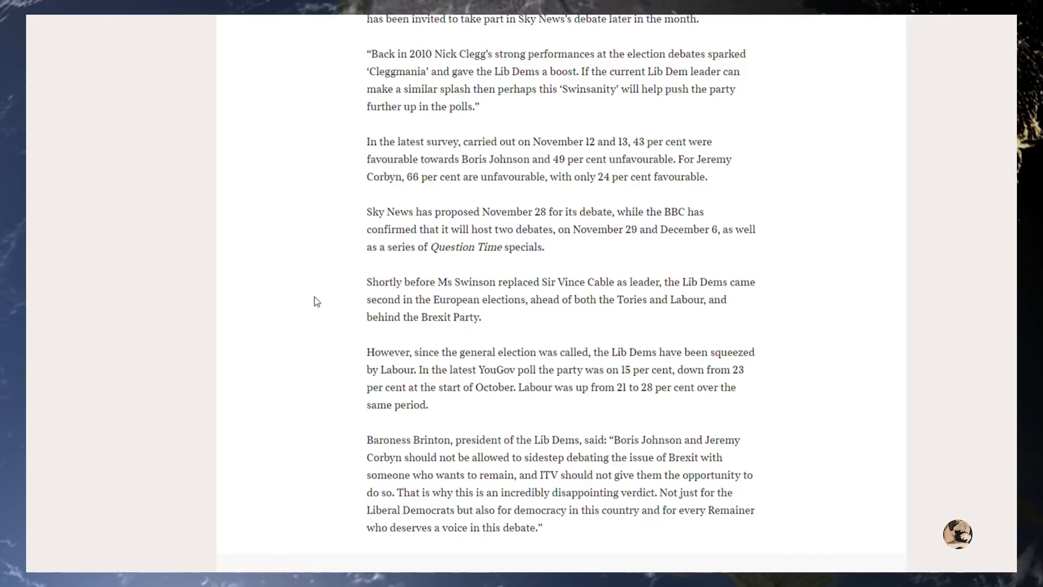
scroll(down, 3)
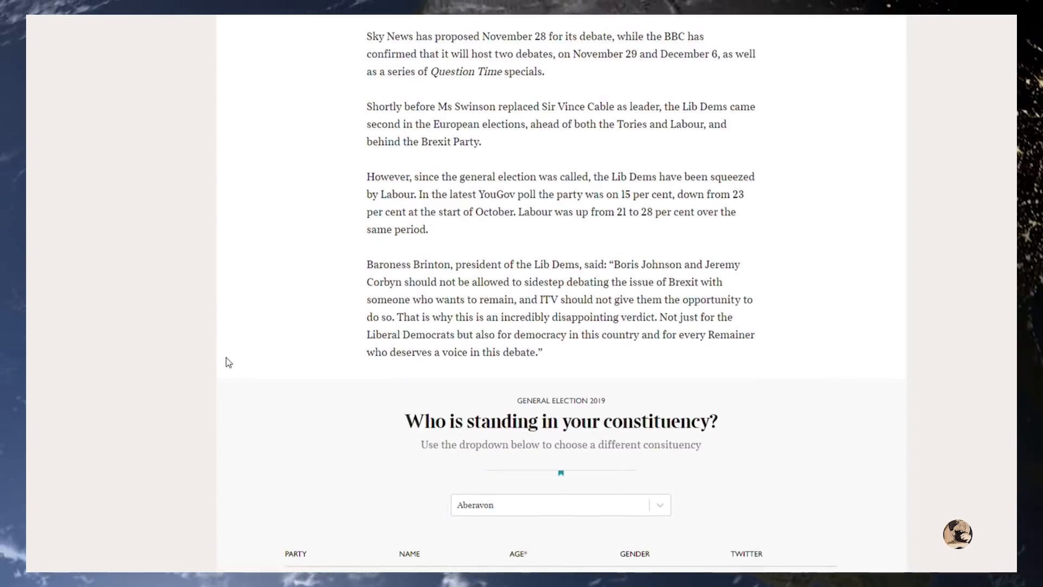